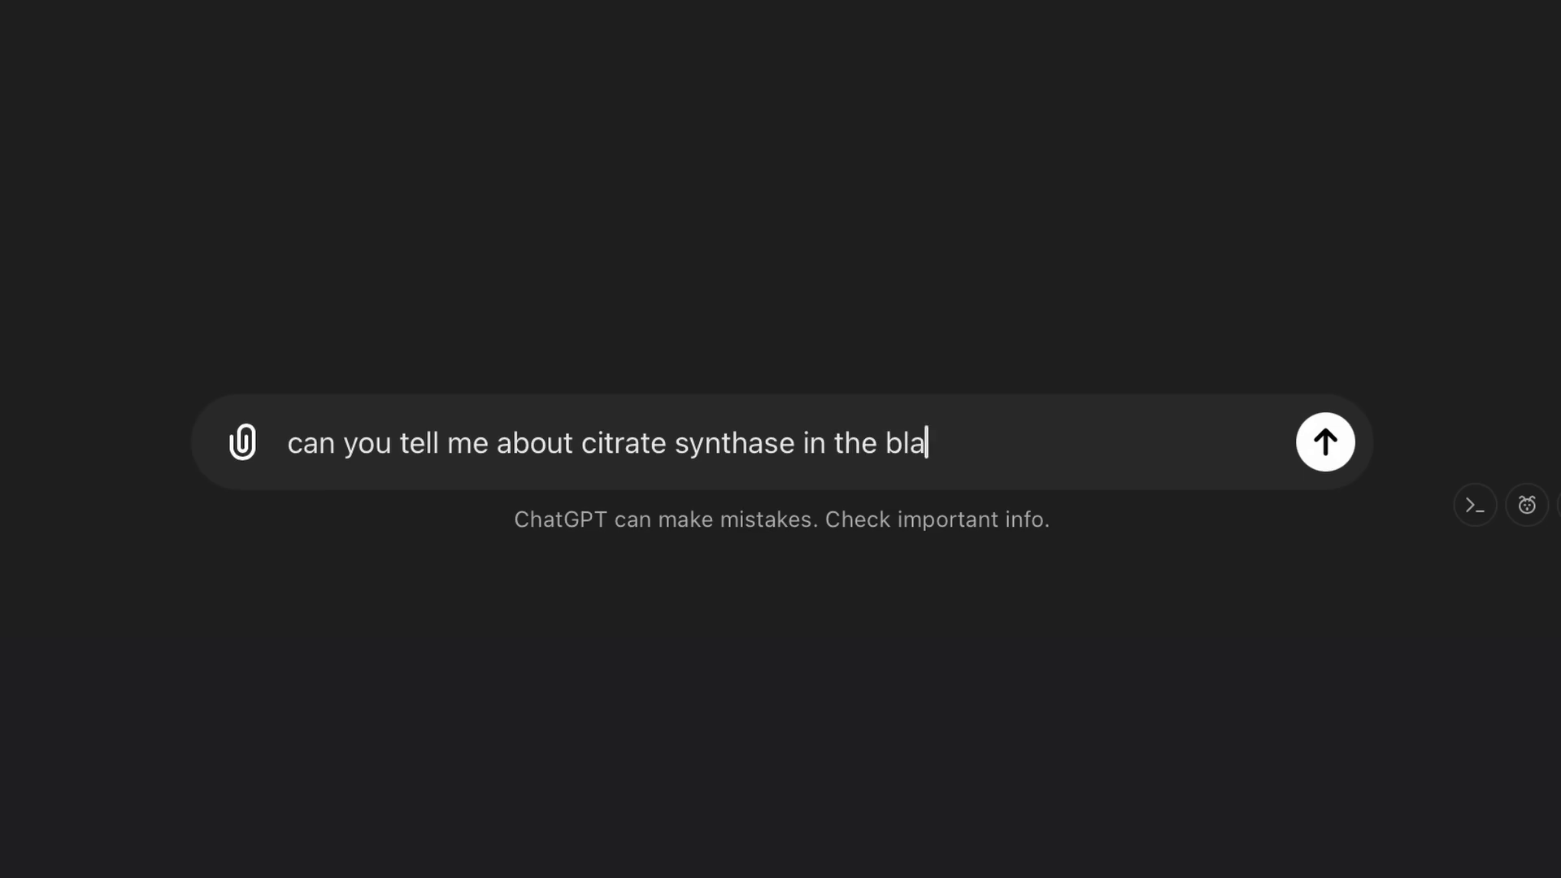
Step: Submit the question asking what citrate synthase does in the bladder
click(1325, 441)
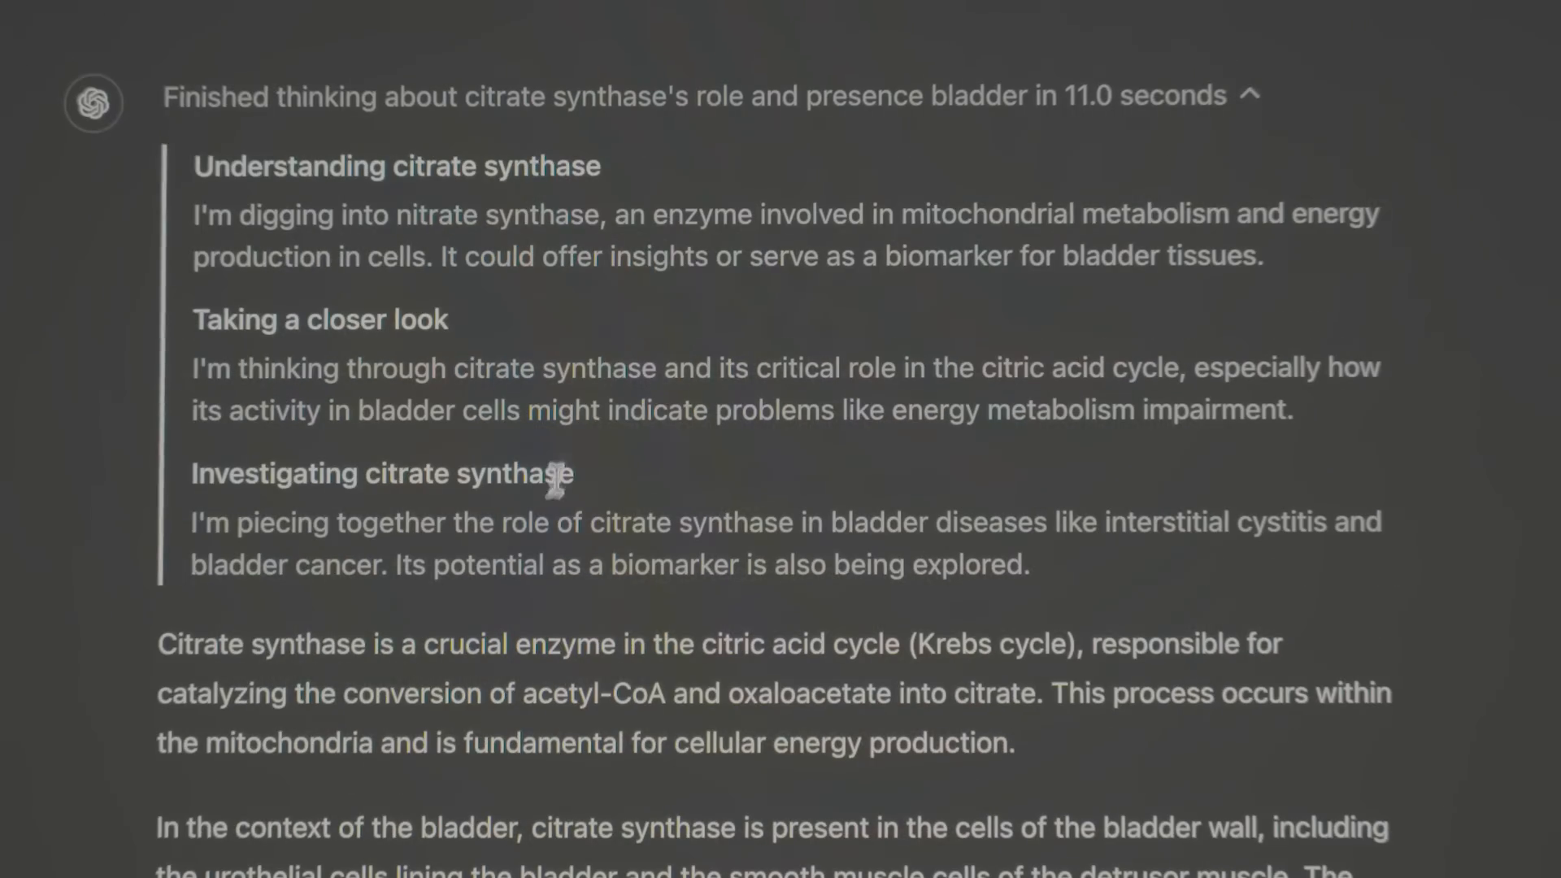
mouse_move(1286, 193)
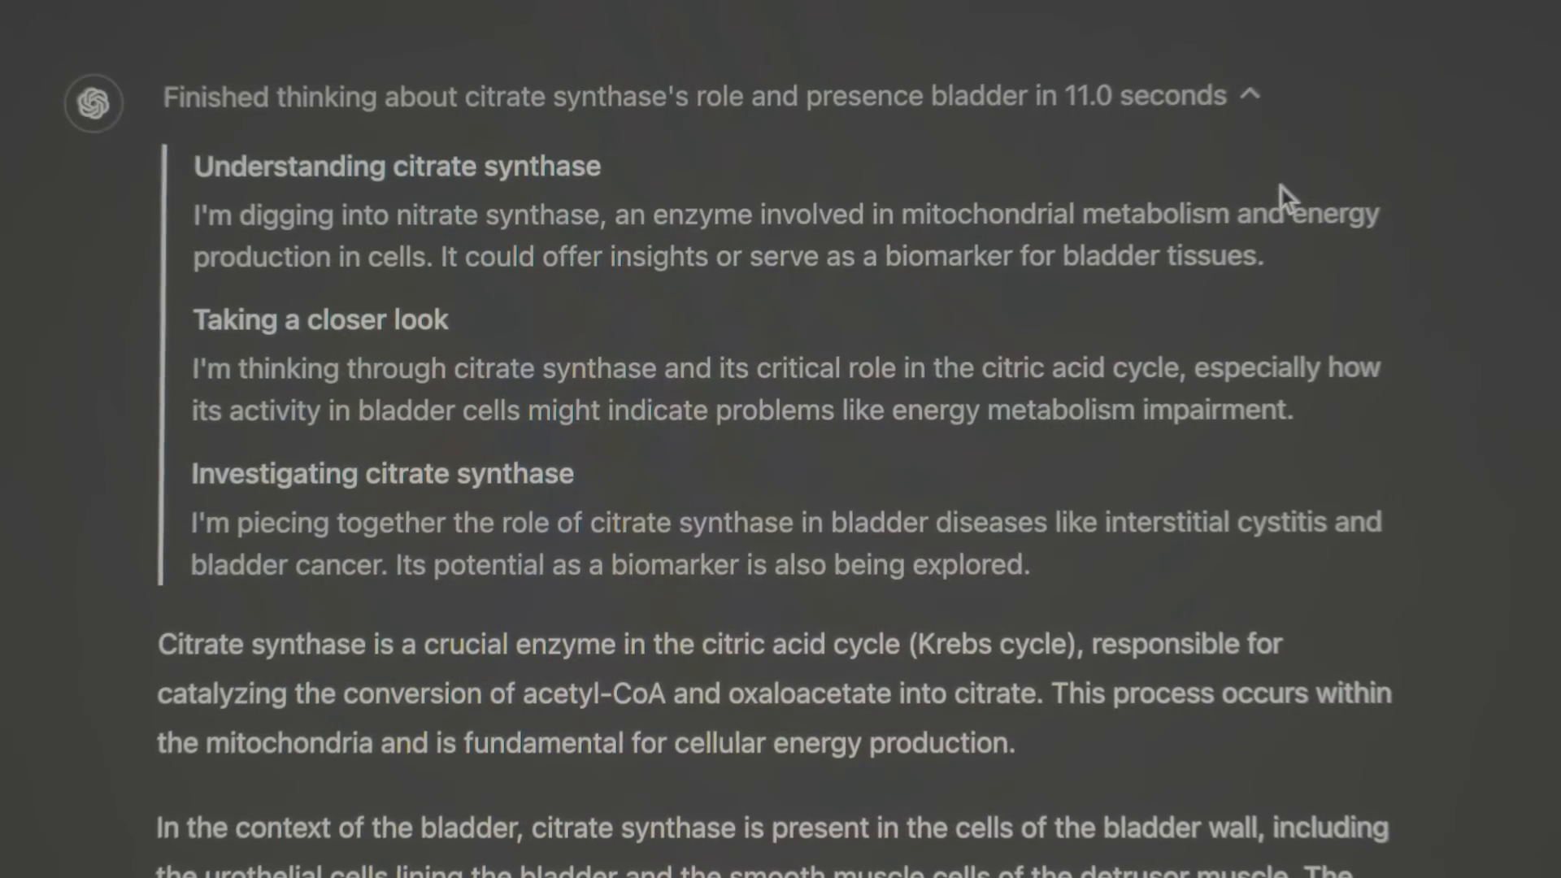
Step: Bring the 'Decreased Citrate Synthase in the Bladder' section on mitochondrial dysfunction into view
scroll(down, 3)
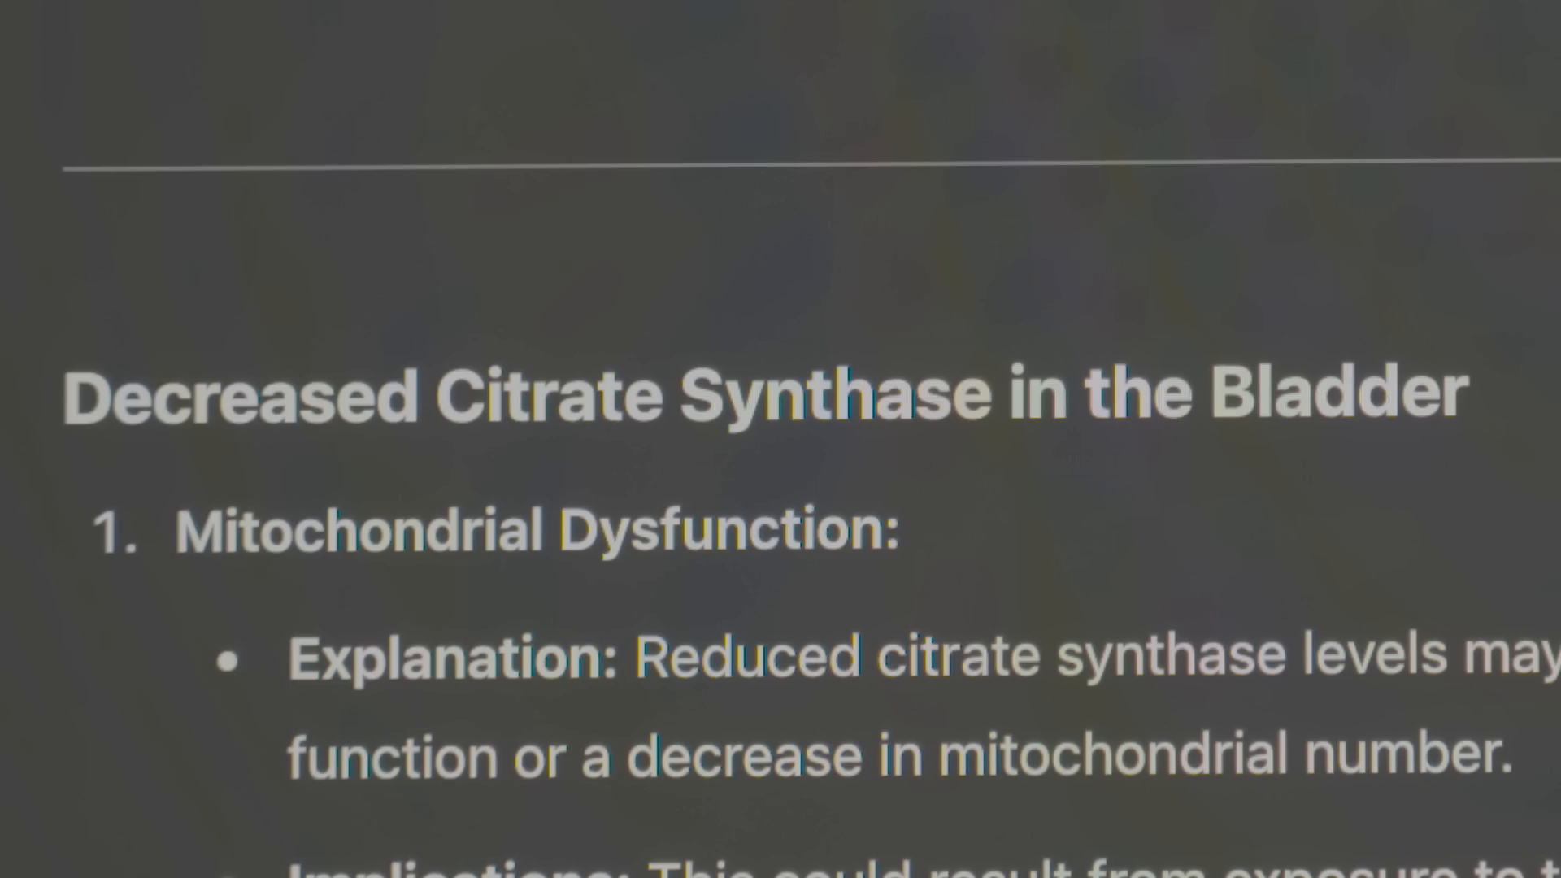